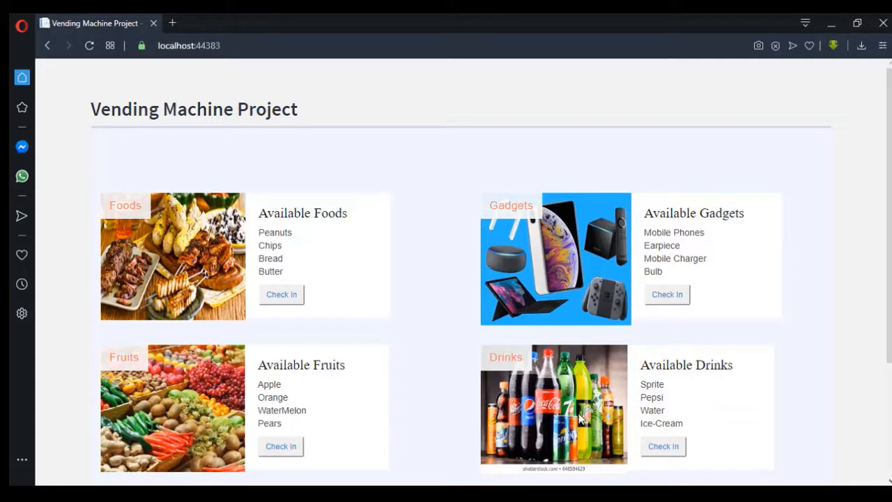
mouse_move(438, 319)
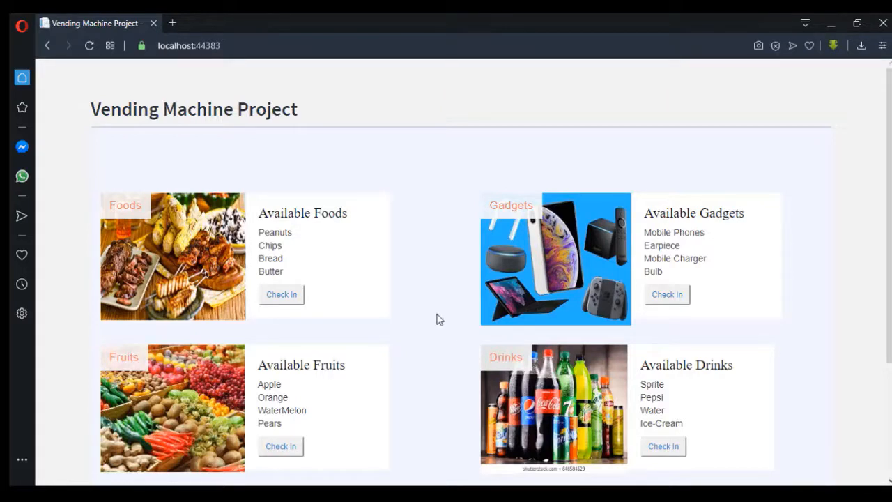
mouse_move(361, 253)
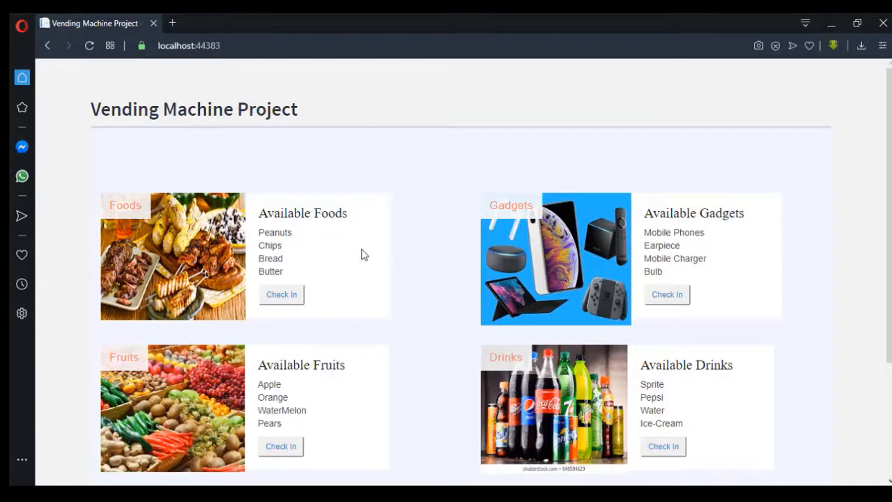
- Scroll the home page, open the Food list, then view the Peanuts item page (₦50)
scroll("down", 3)
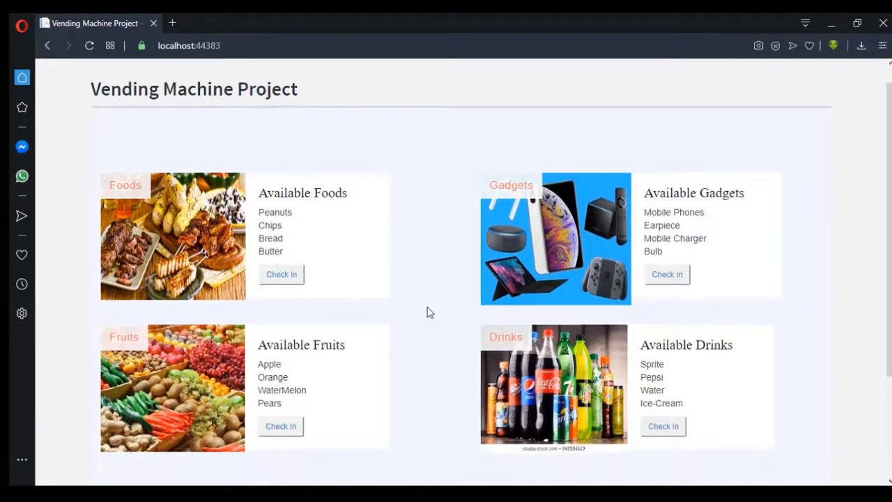
scroll("down", 3)
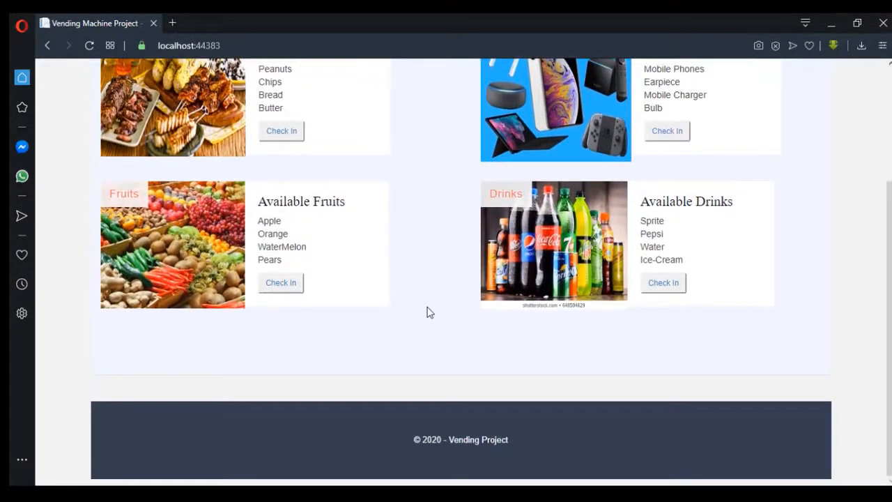
mouse_move(564, 357)
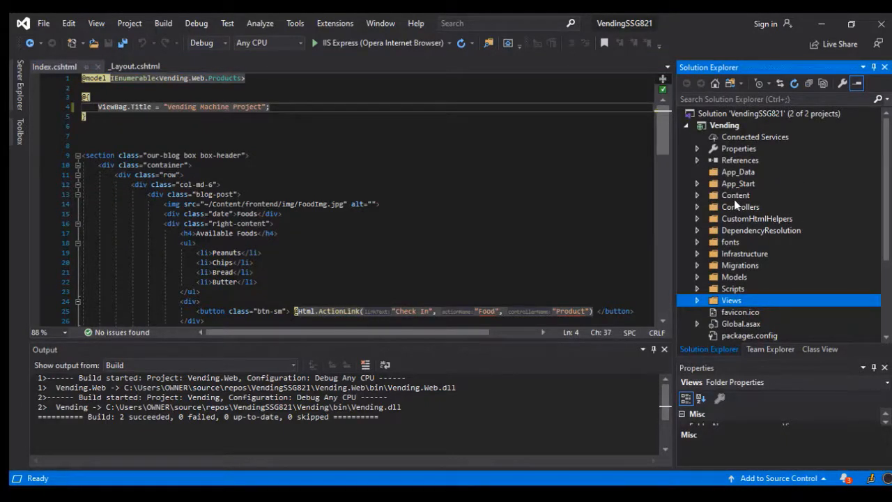
left_click(696, 183)
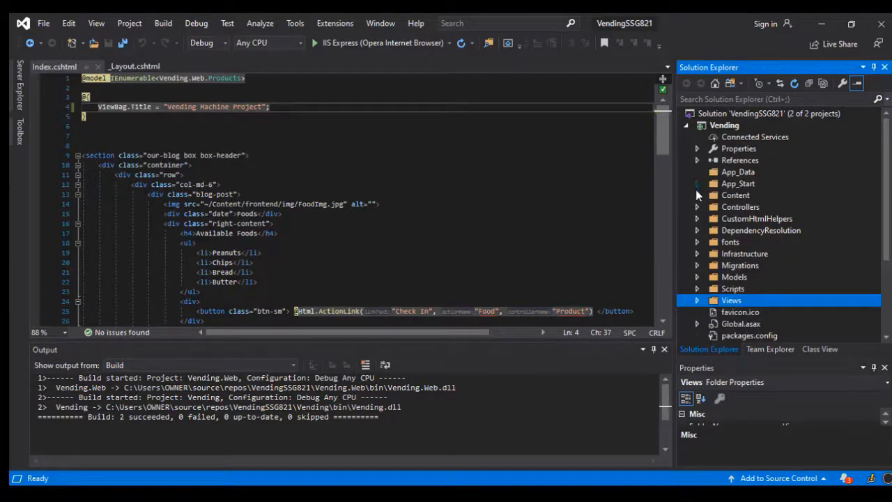
left_click(696, 194)
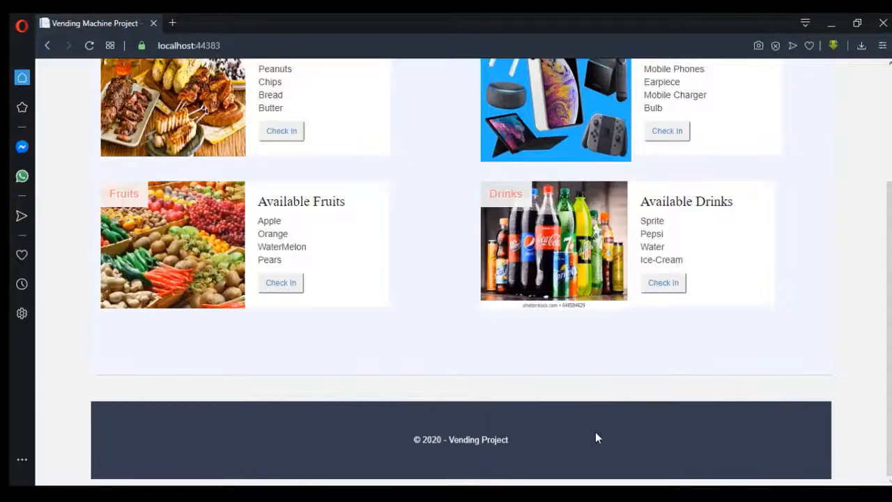
scroll("up", 3)
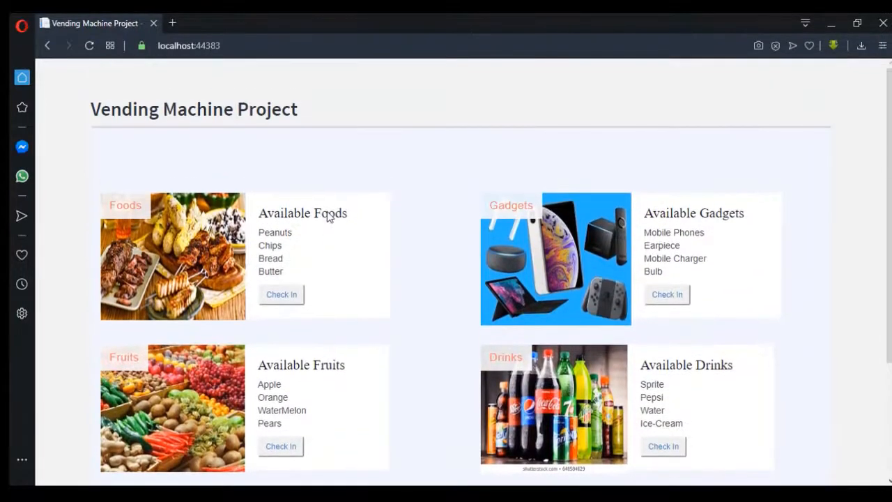
scroll("down", 3)
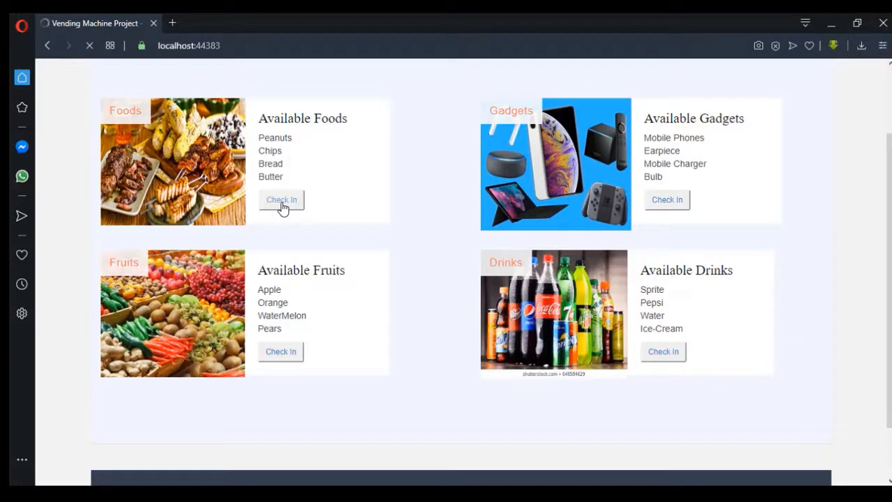
left_click(281, 199)
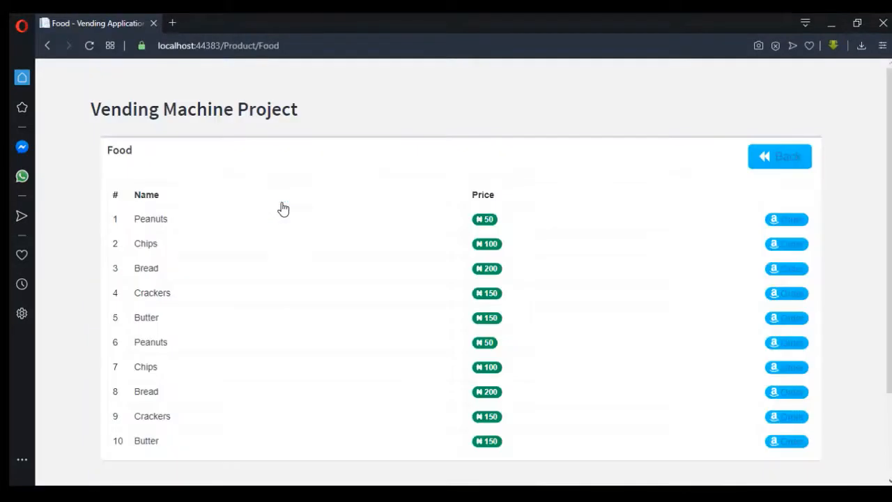
mouse_move(327, 292)
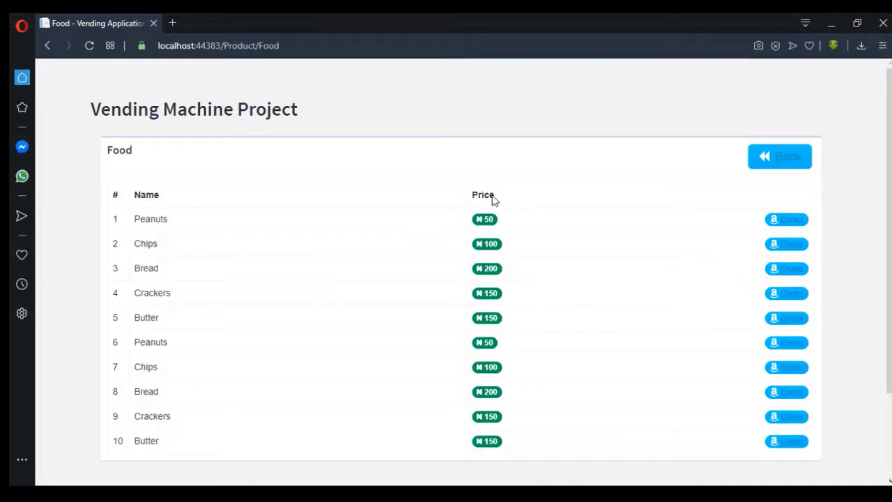
mouse_move(681, 266)
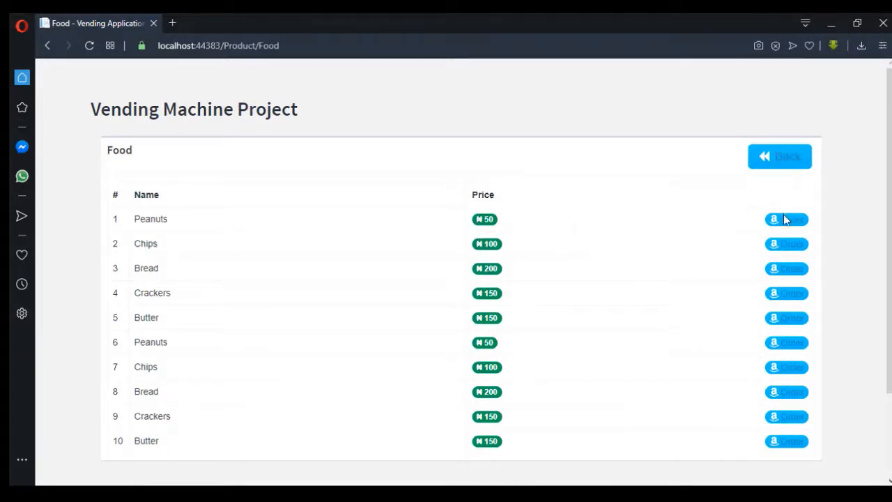
left_click(786, 219)
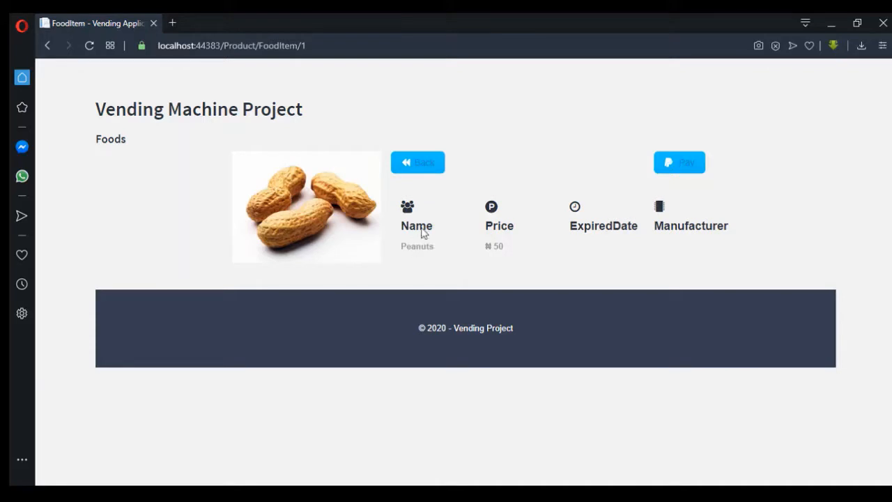
mouse_move(515, 221)
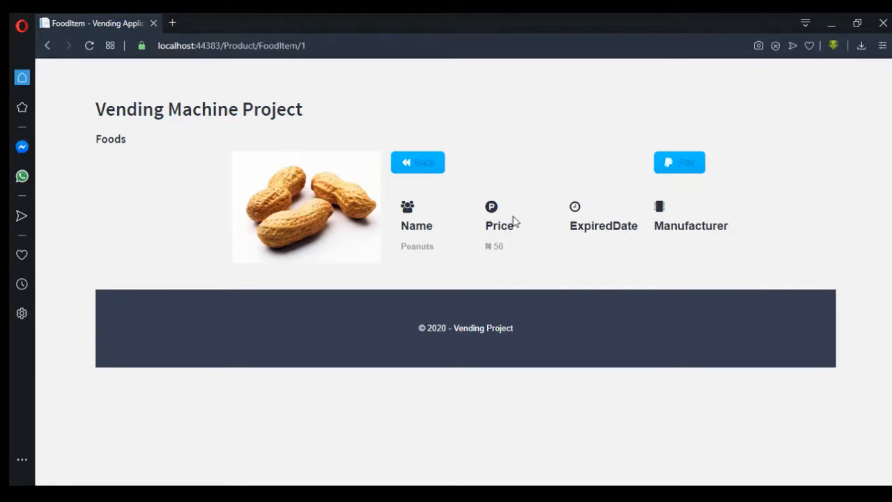
mouse_move(480, 224)
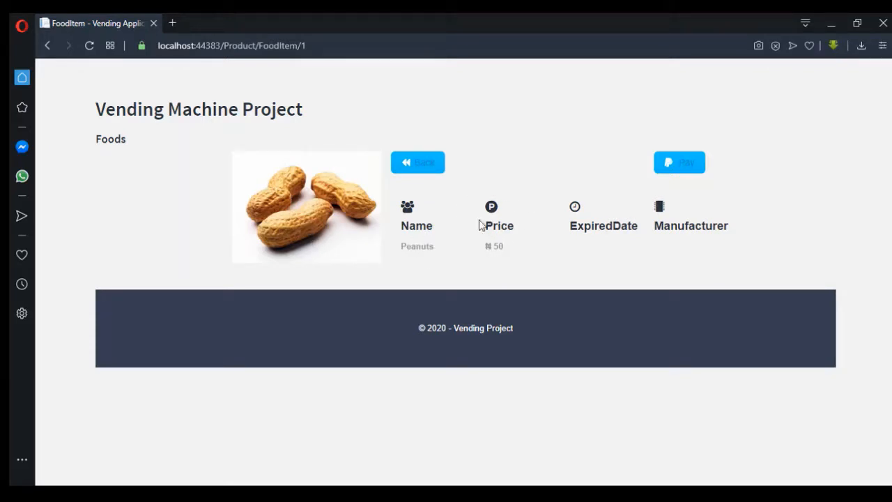
mouse_move(641, 253)
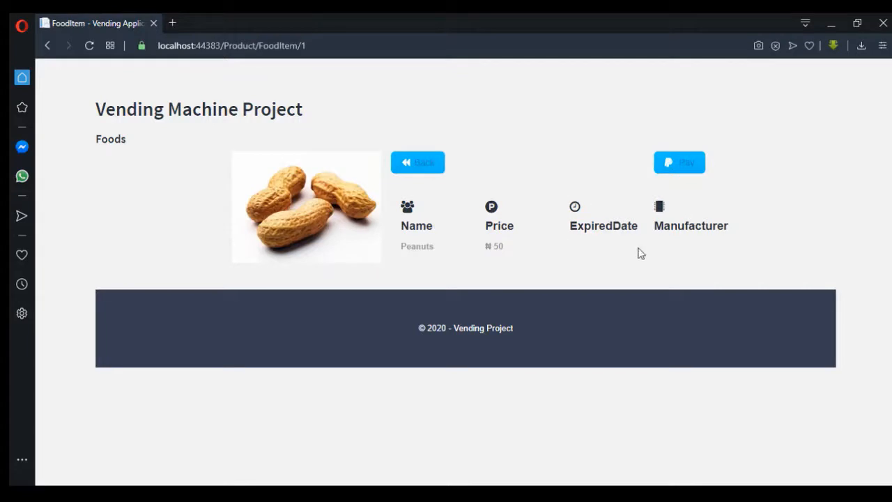
mouse_move(563, 244)
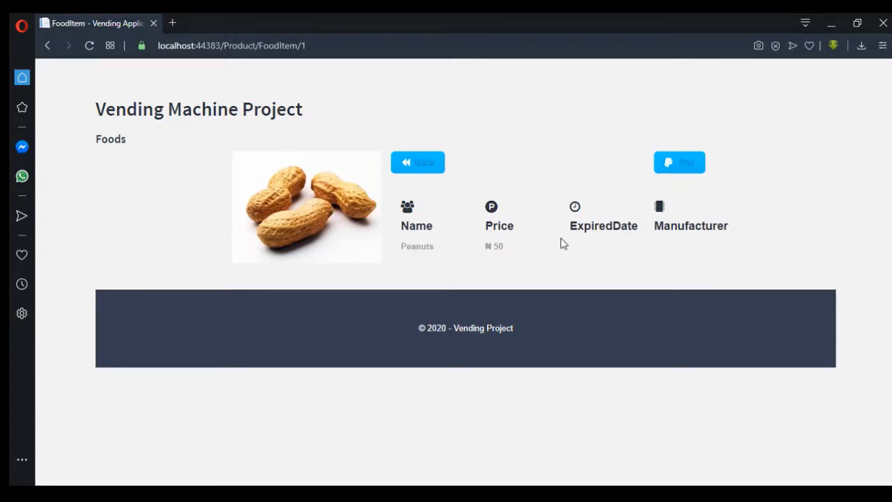
mouse_move(538, 229)
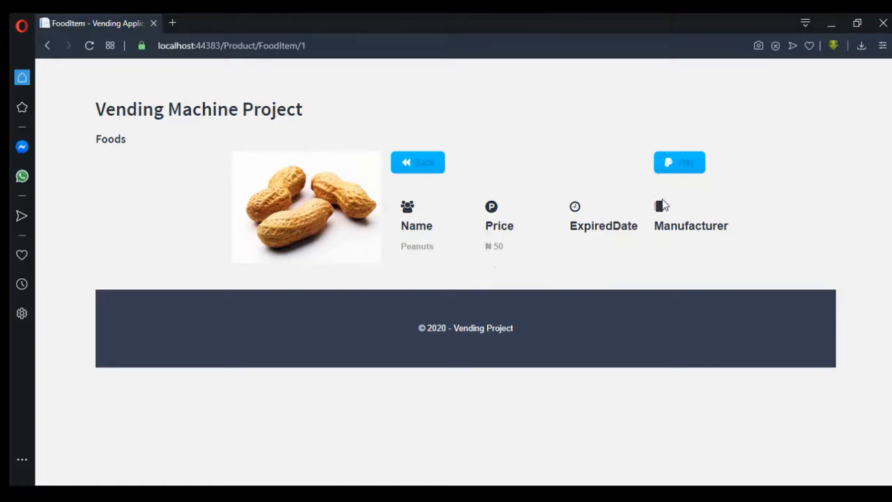
mouse_move(686, 167)
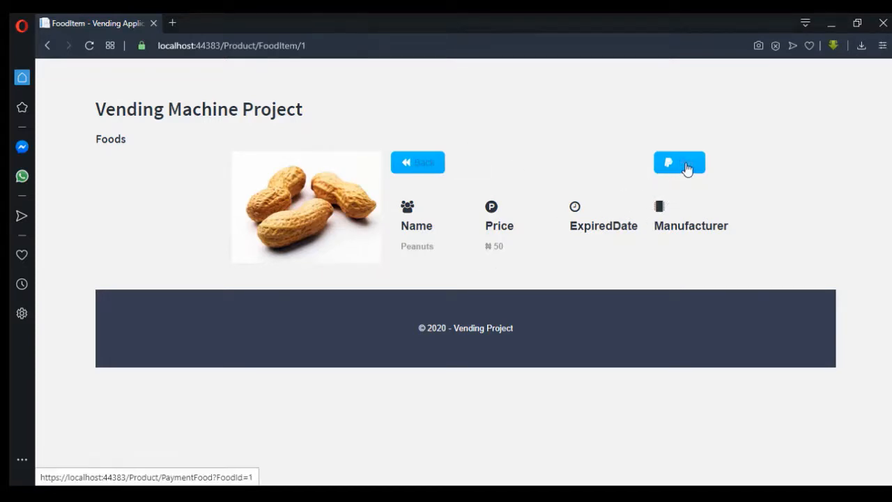
- Open the Peanuts payment form, then return via Peanuts details and Food list to home
left_click(679, 162)
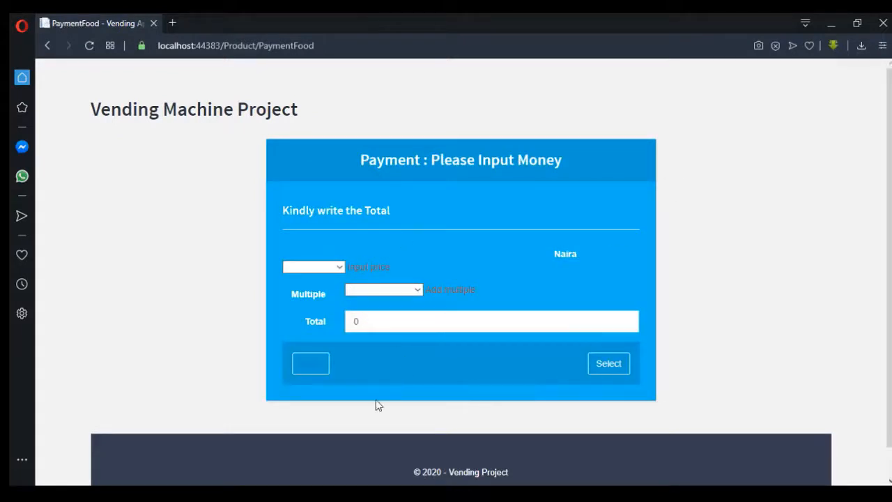
mouse_move(310, 369)
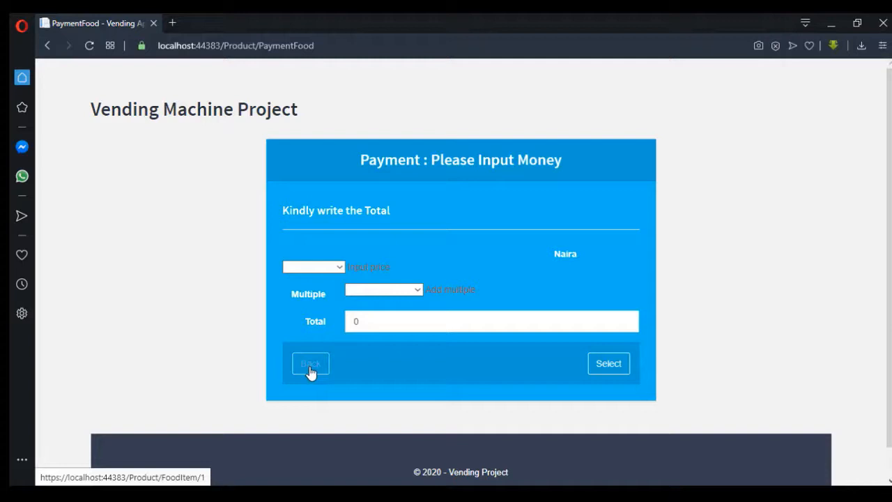
left_click(310, 363)
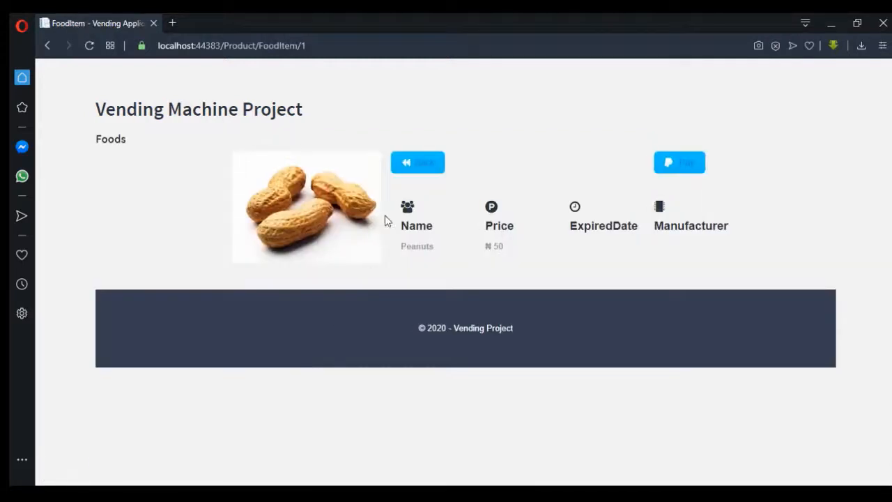
left_click(418, 161)
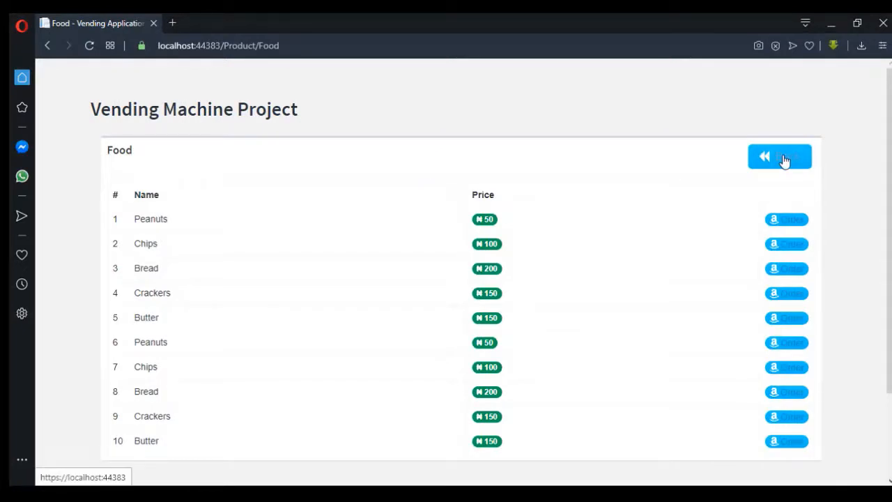
left_click(764, 156)
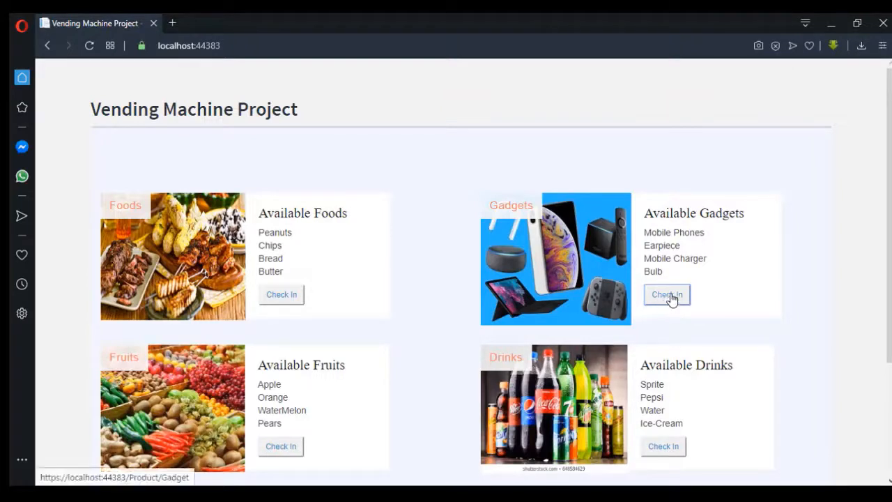
- Open the Gadget list, view the Earpiece item page (₦1500), and return to the list
left_click(666, 294)
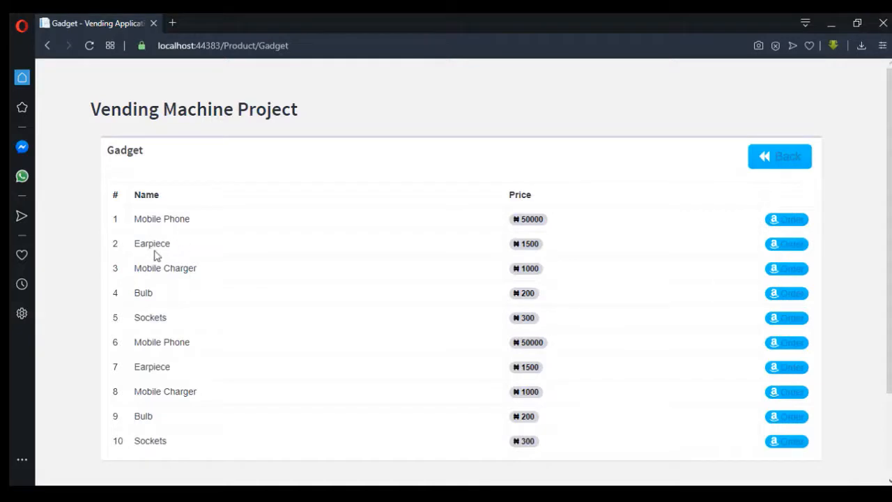
mouse_move(786, 243)
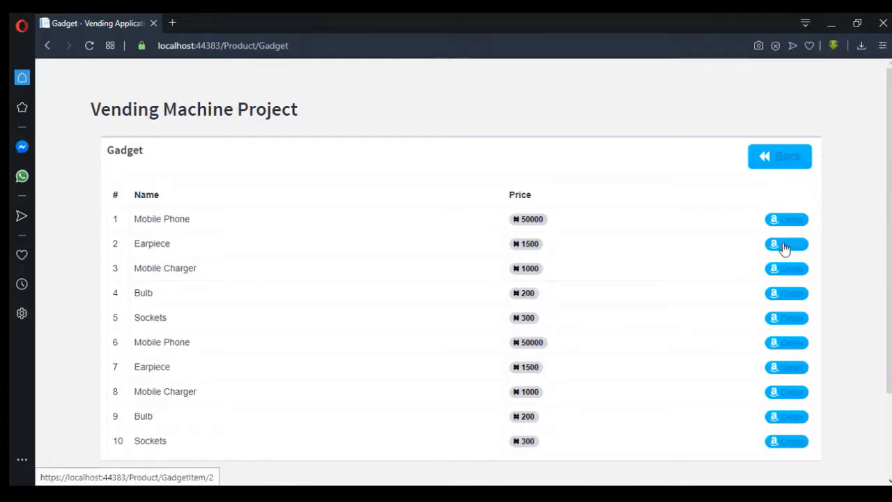
left_click(786, 243)
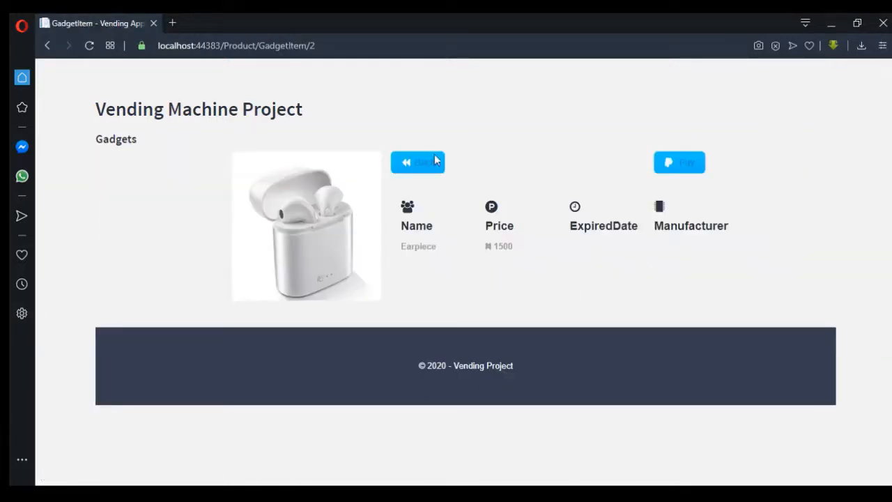
mouse_move(671, 231)
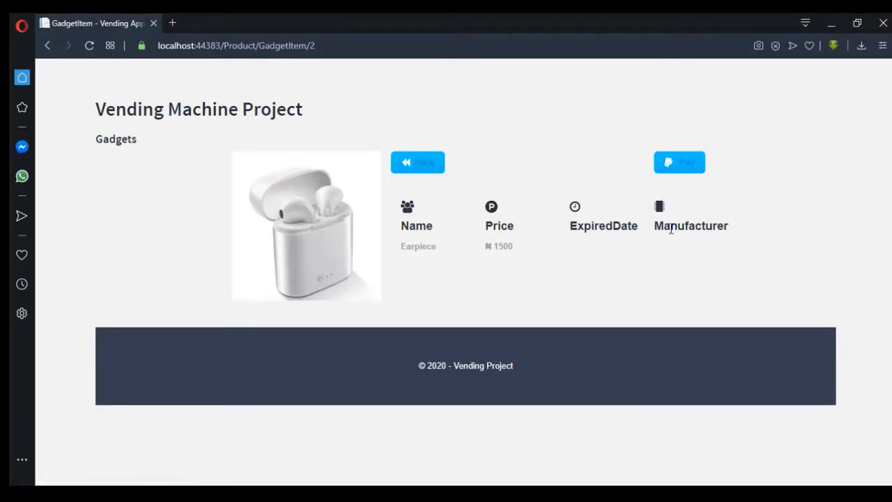
mouse_move(478, 230)
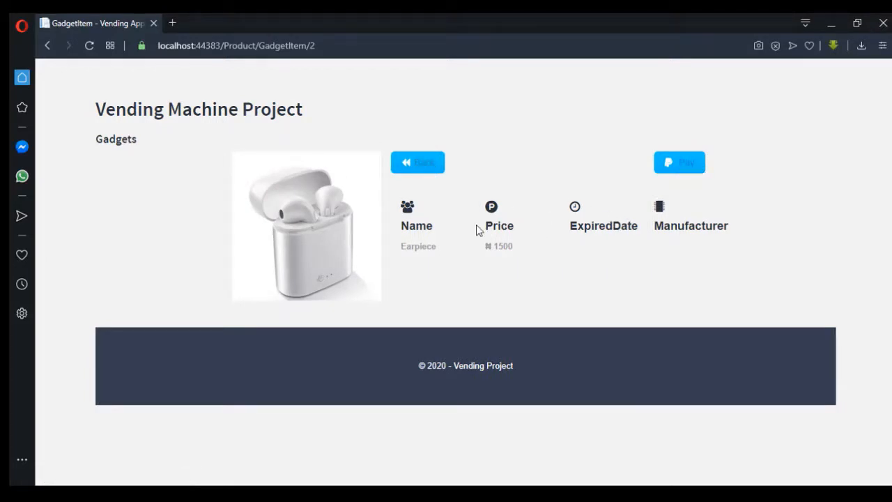
mouse_move(418, 167)
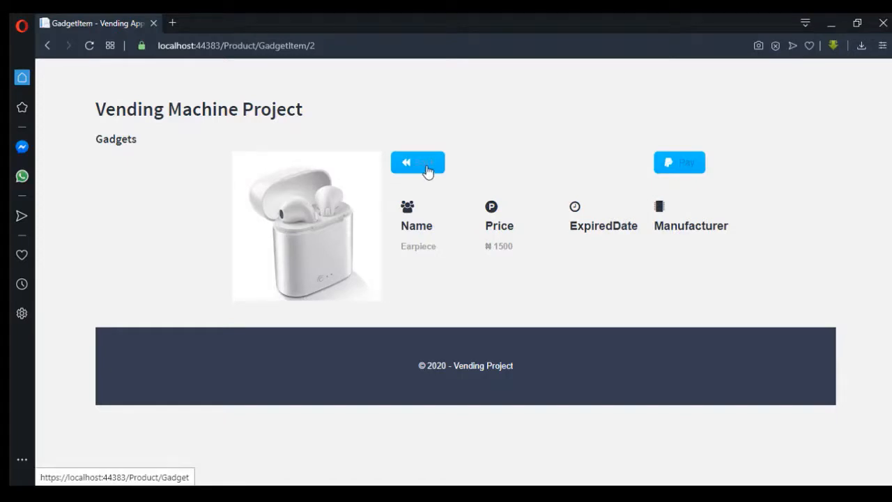
left_click(418, 163)
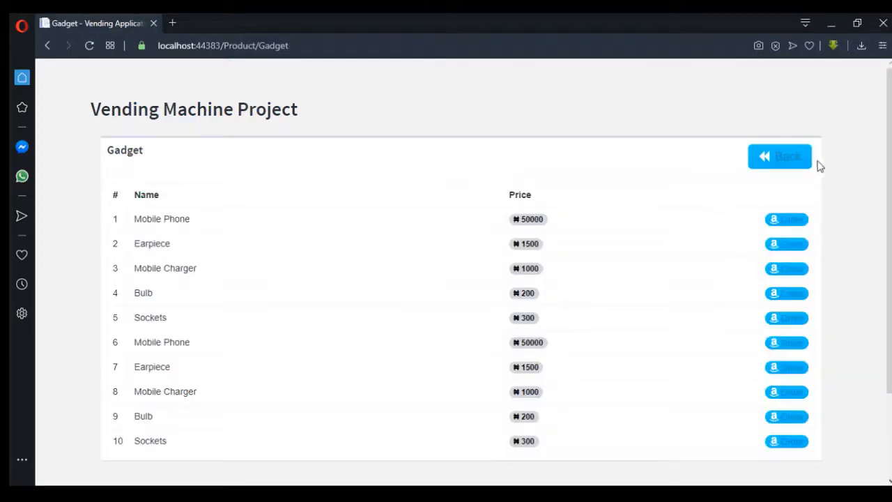
- Open the Drinks list, view Big-Cola's details (₦50), and return to the home page
left_click(779, 156)
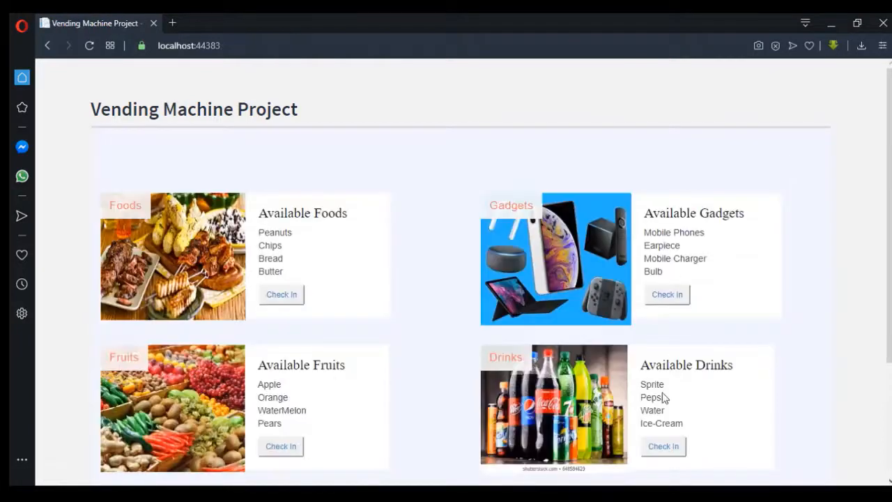
left_click(662, 446)
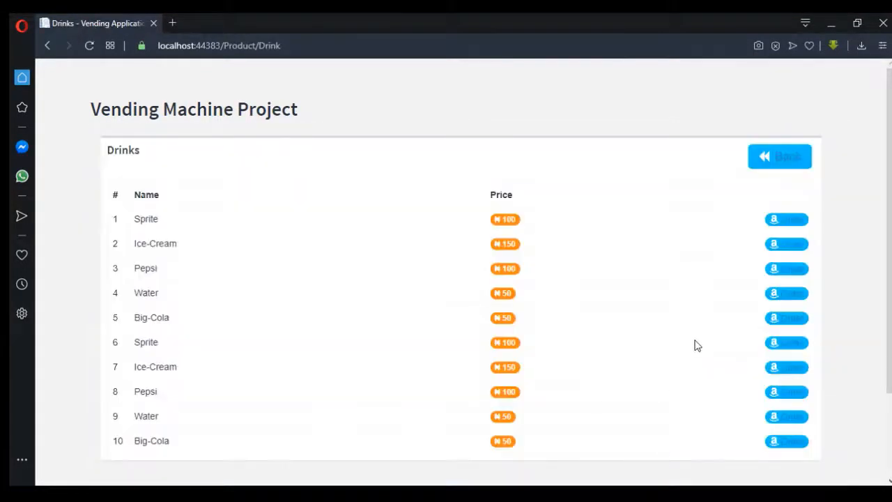
mouse_move(786, 318)
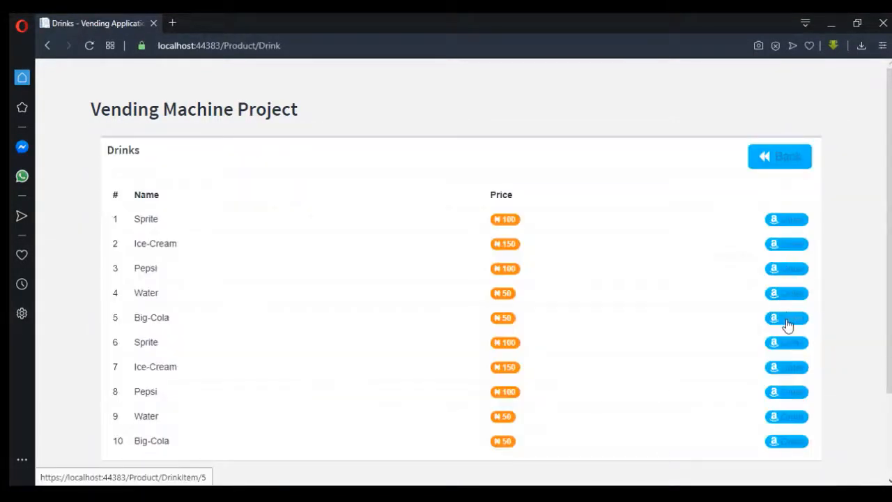
left_click(786, 318)
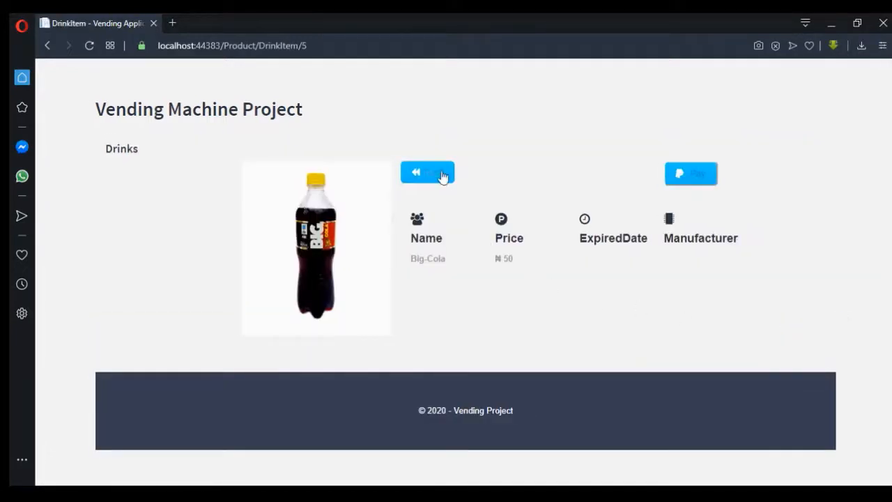
left_click(427, 172)
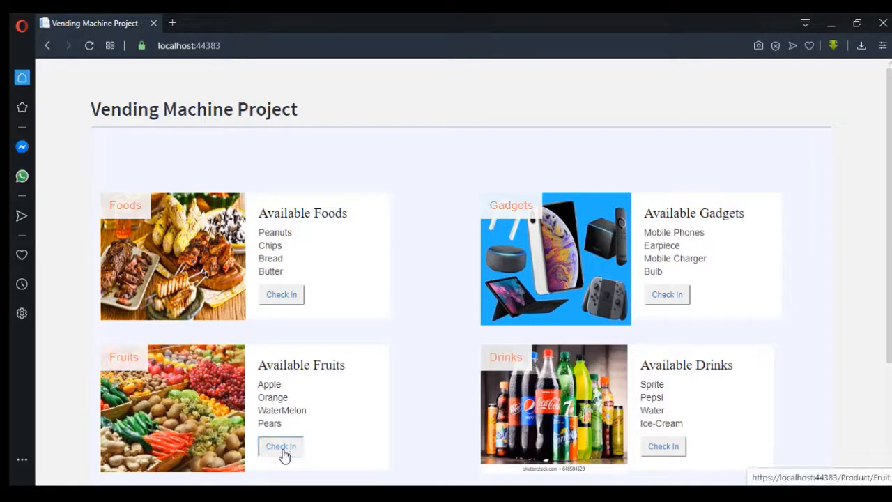
- Open the Fruit list, view the Orange item page (₦70), and return to the list
left_click(280, 446)
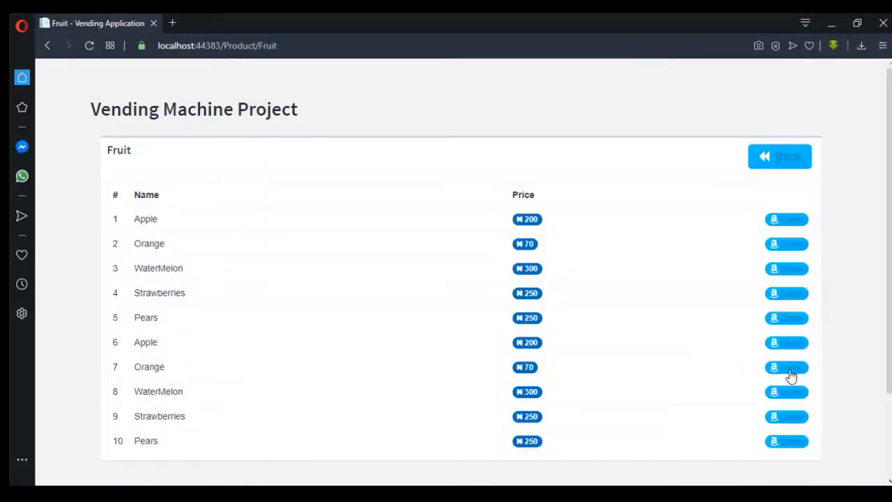
left_click(786, 368)
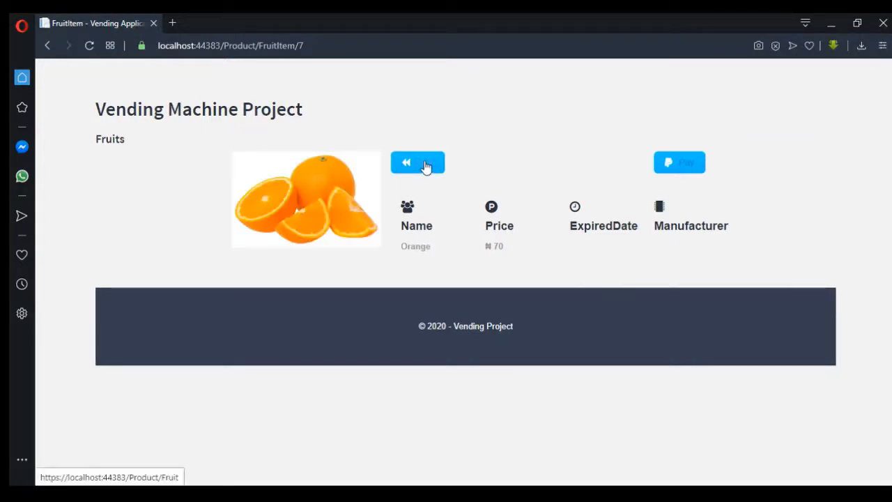
left_click(417, 162)
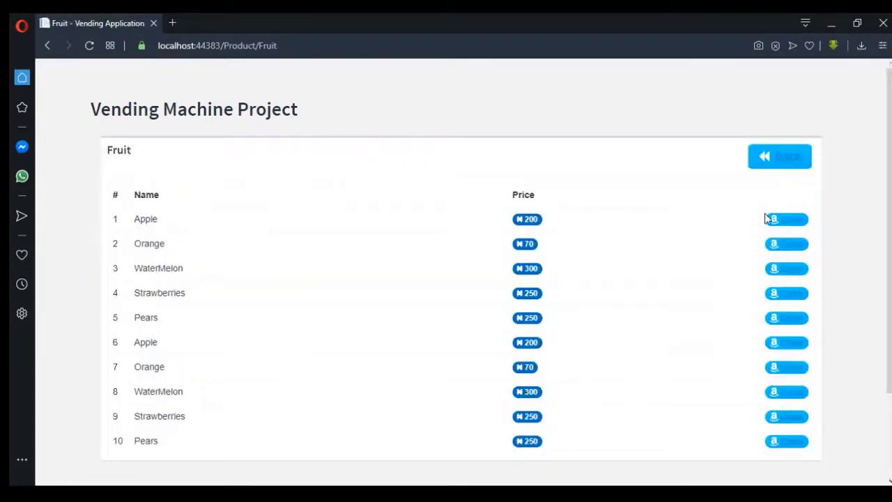
left_click(779, 156)
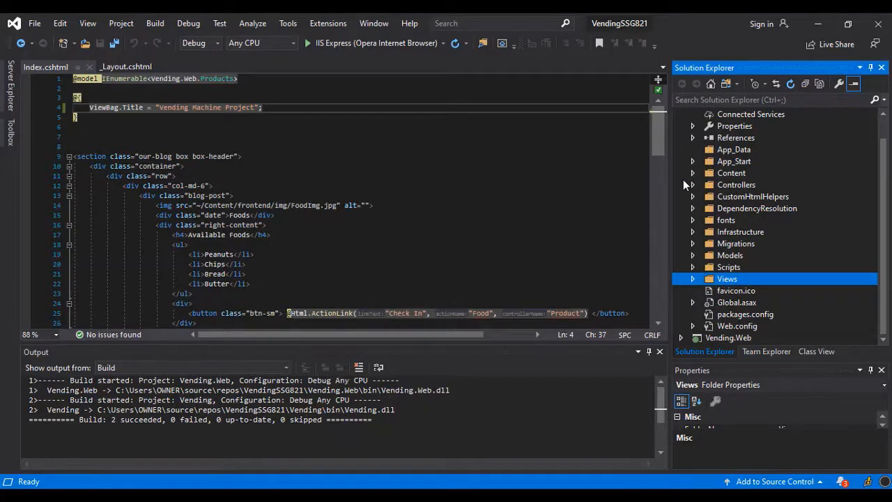
mouse_move(693, 186)
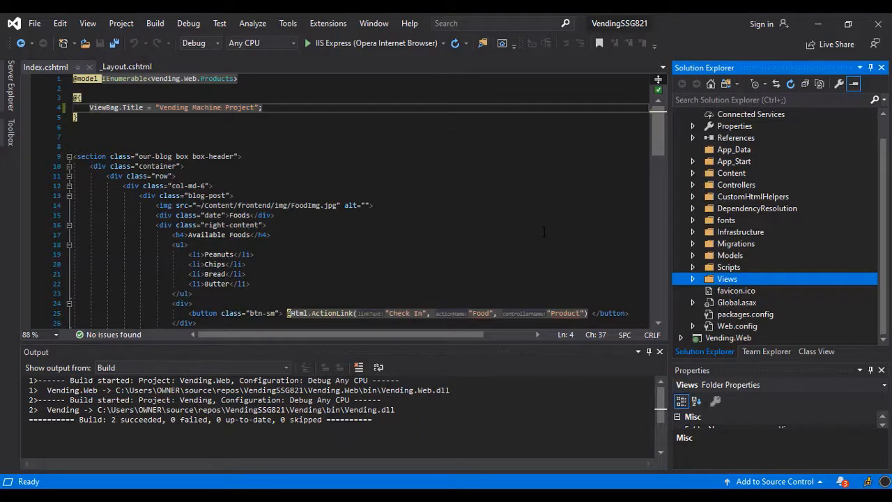
mouse_move(654, 219)
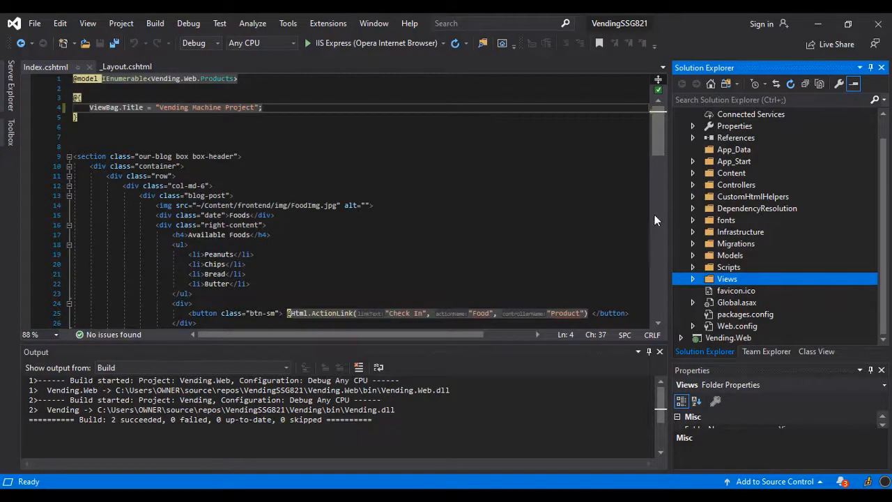
mouse_move(725, 213)
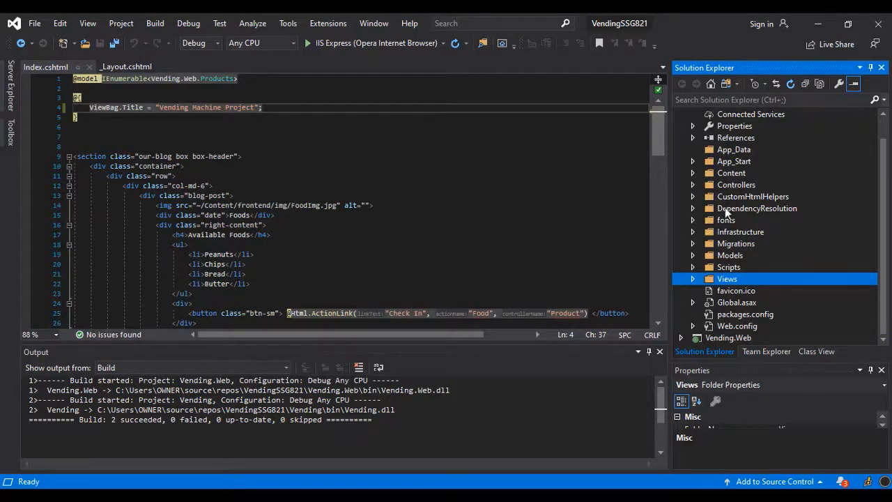
mouse_move(690, 178)
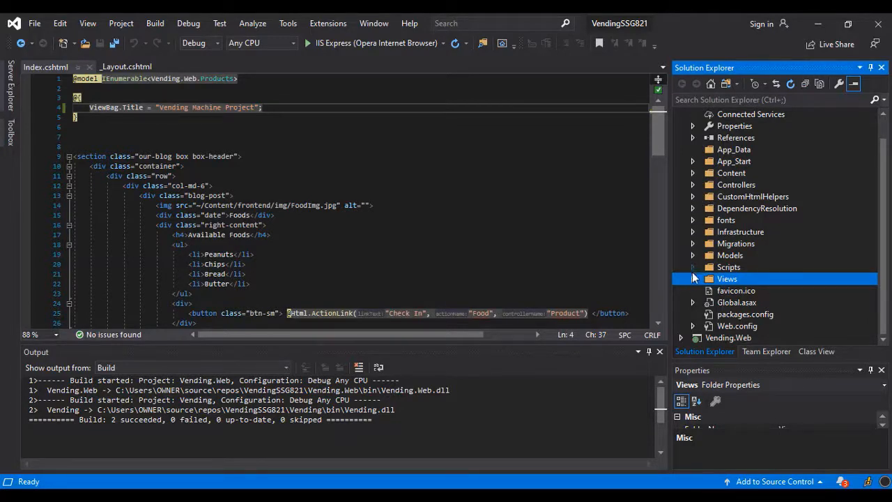
- Expand the Controllers folder in Solution Explorer to show HomeController.cs and ProductController.cs
left_click(693, 255)
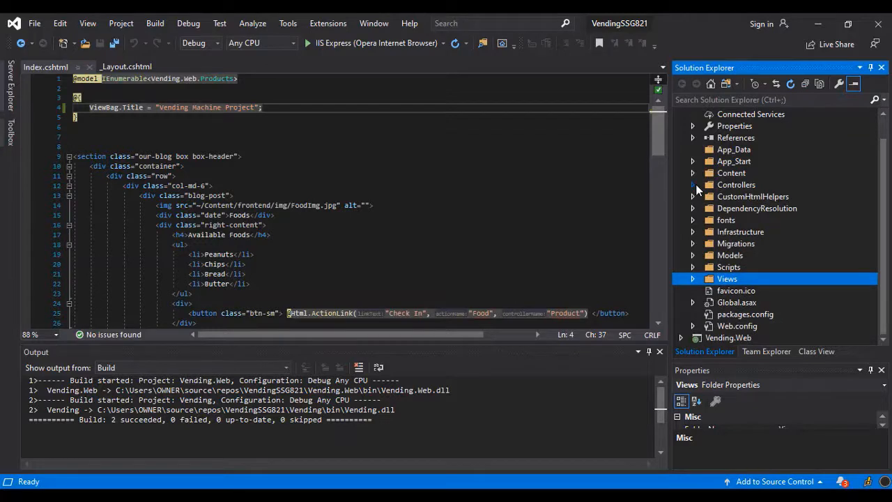
left_click(692, 185)
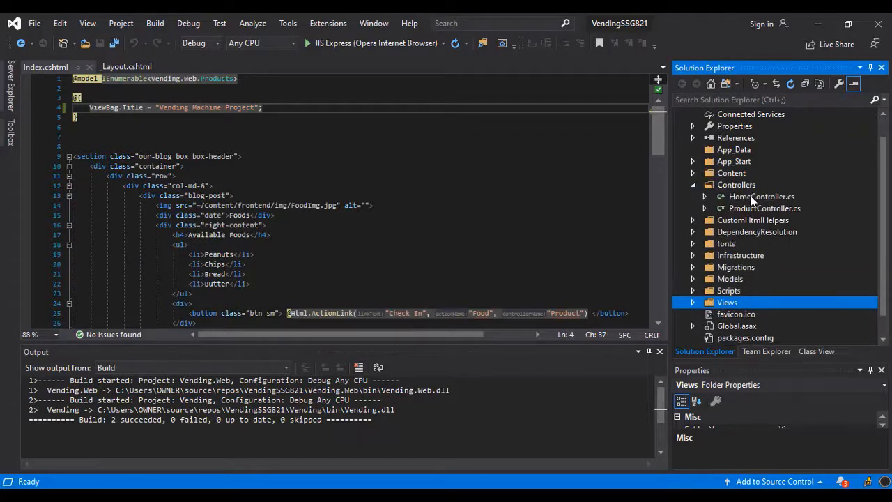
- Open HomeController.cs, then ProductController.cs and scroll down to its payment actions like PaymentFruit
left_click(760, 196)
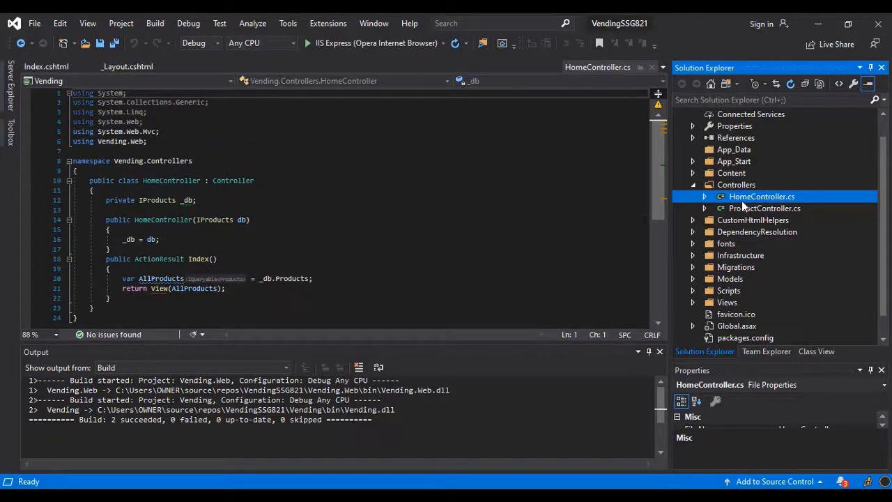
left_click(764, 208)
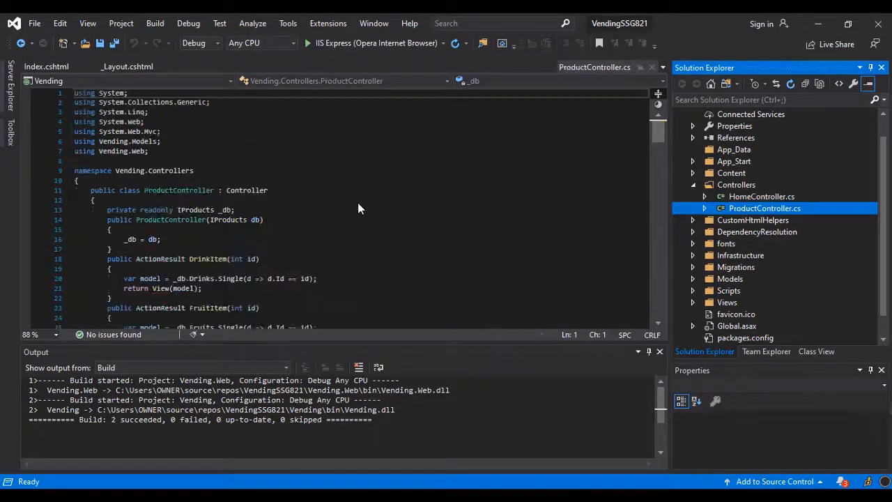
scroll("down", 3)
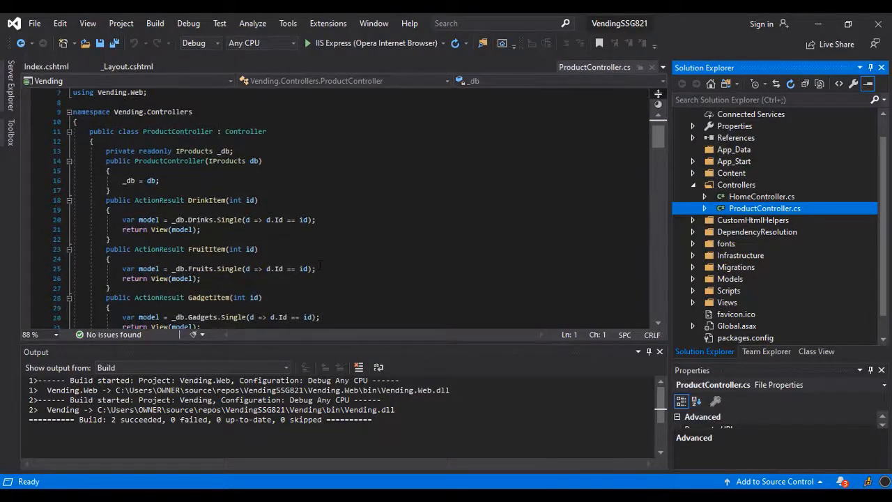
scroll("down", 3)
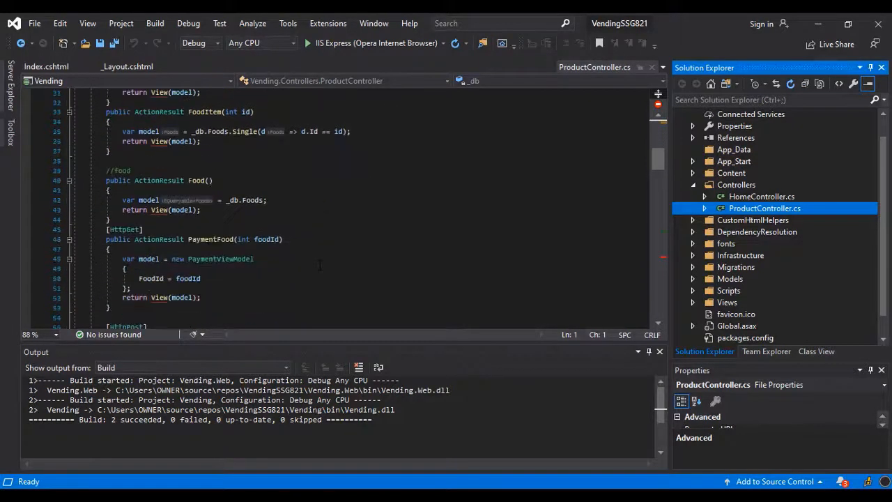
scroll("down", 3)
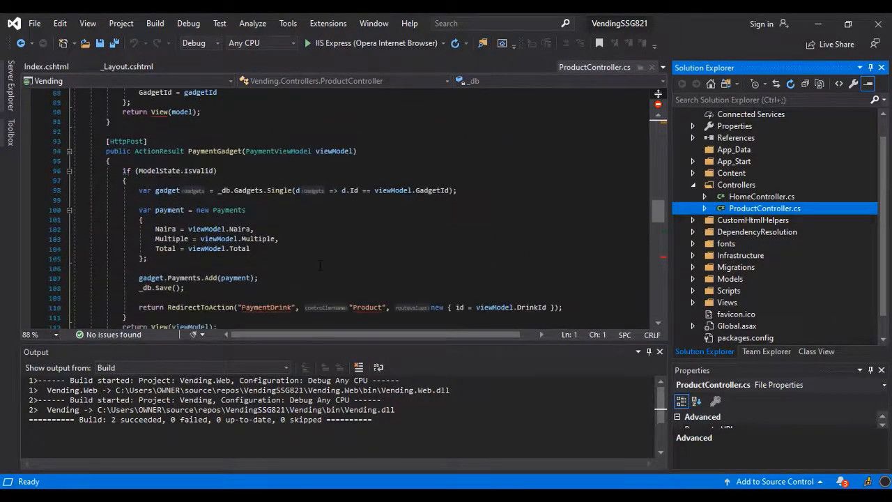
scroll("down", 3)
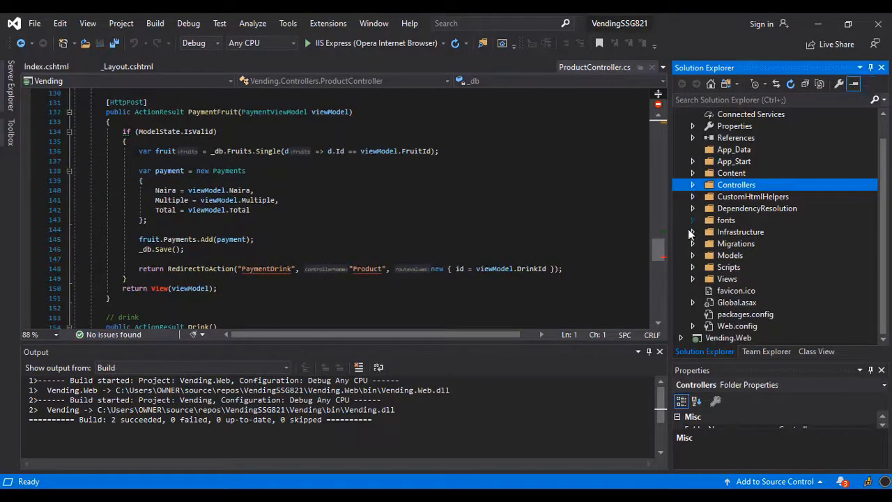
mouse_move(693, 261)
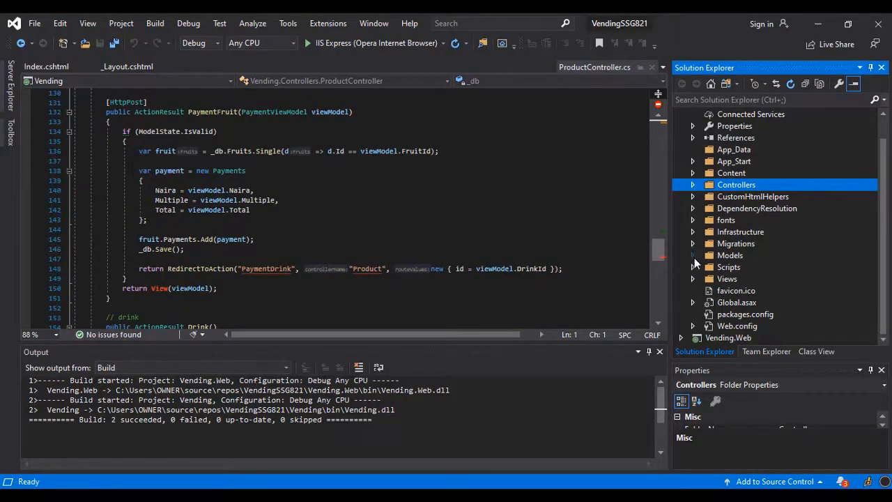
- Expand the Models folder to reveal PaymentViewModel.cs
left_click(730, 255)
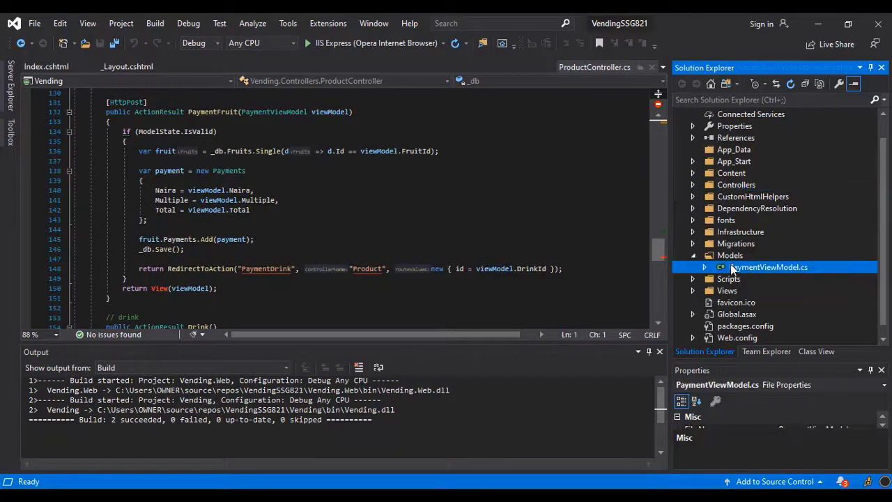